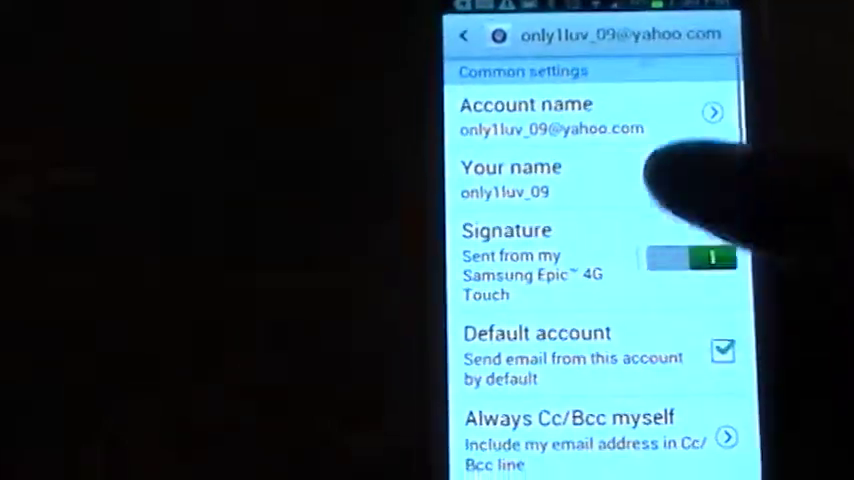
Untick Email notifications under Notification settings, greying out the ringtone and vibrate options
{"action": "scroll", "scroll_direction": "down", "scroll_amount": 3}
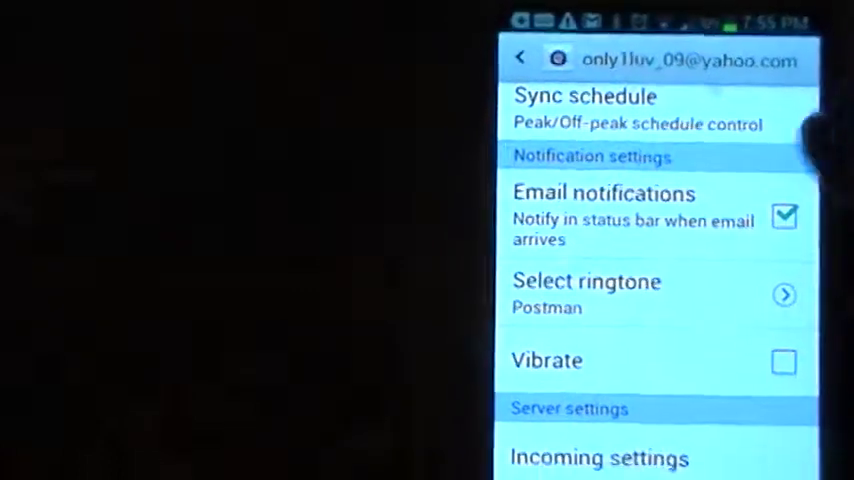
{"action": "left_click", "coordinate": [784, 216]}
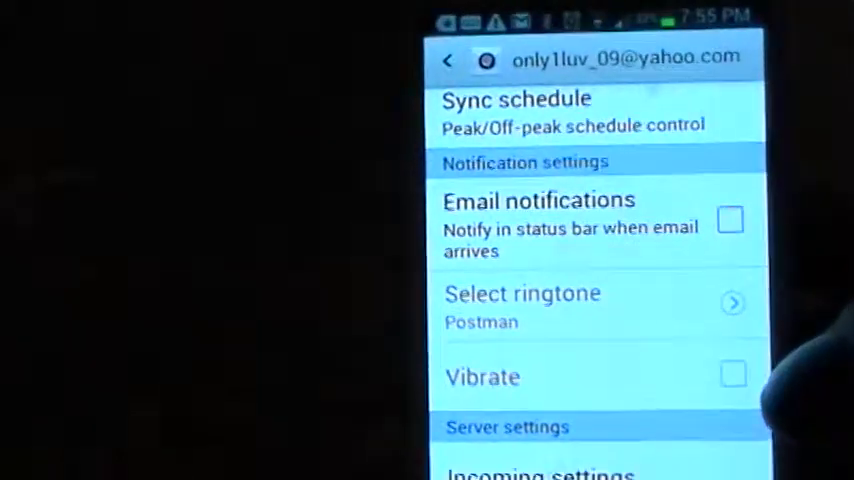